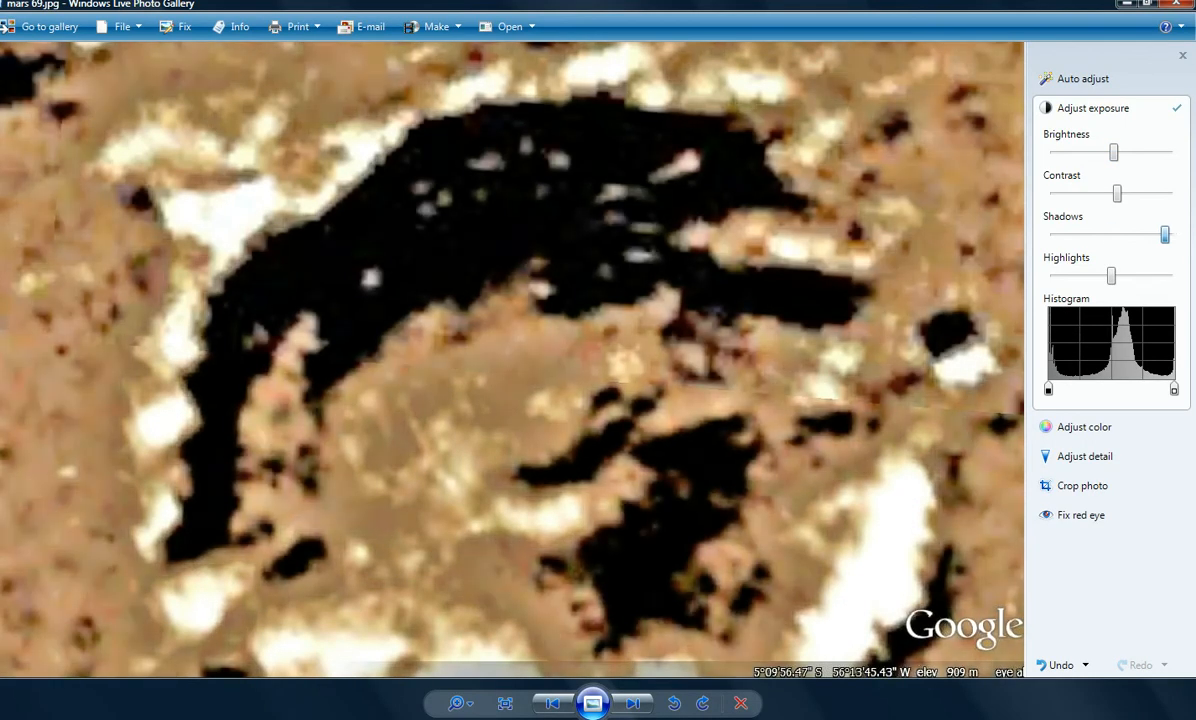
# - Nudge the Mars view to frame the shadowed crater and bright rock formations
pyautogui.moveTo(1164, 234); pyautogui.dragTo(1128, 234)
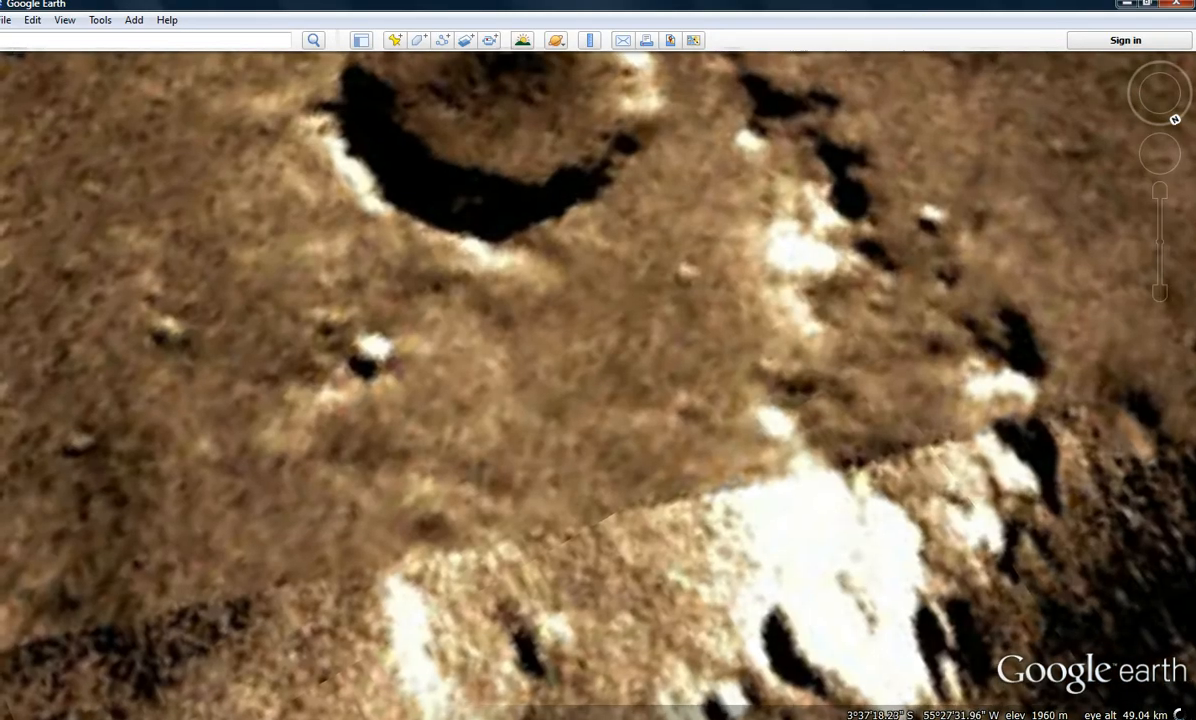
# - Zoom out from the bright rock to reveal the surrounding shadowed crater and streaked terrain
pyautogui.click(692, 340)
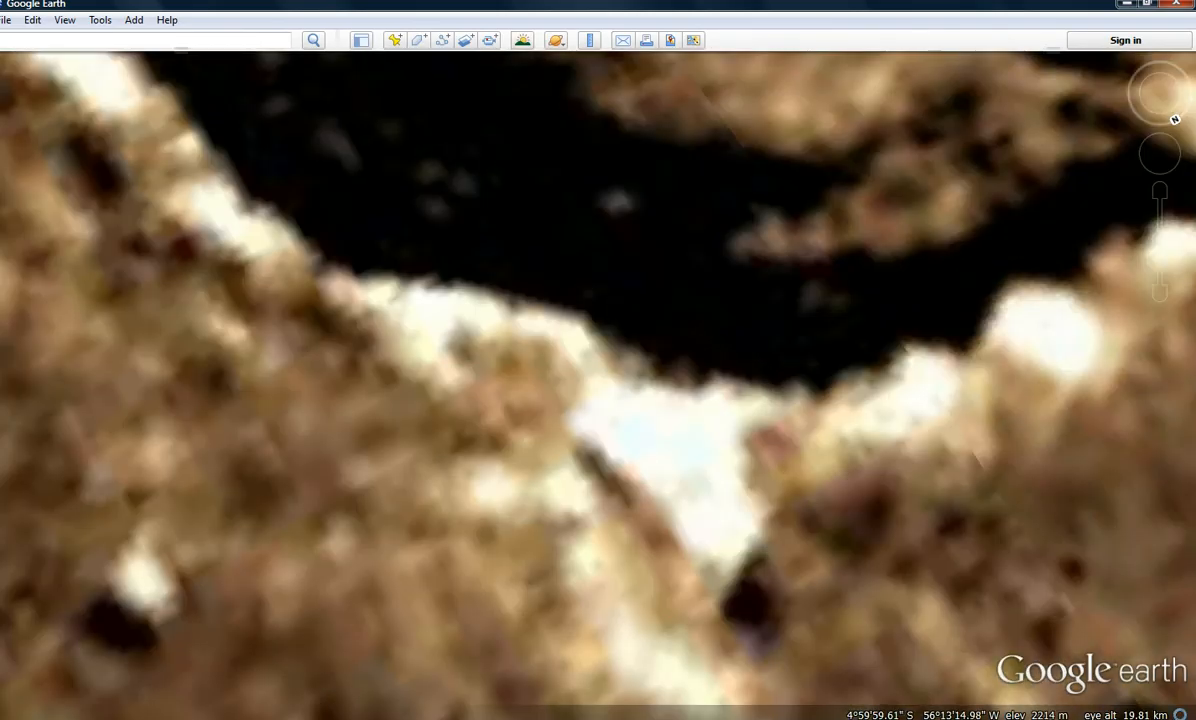
pyautogui.scroll(-3)
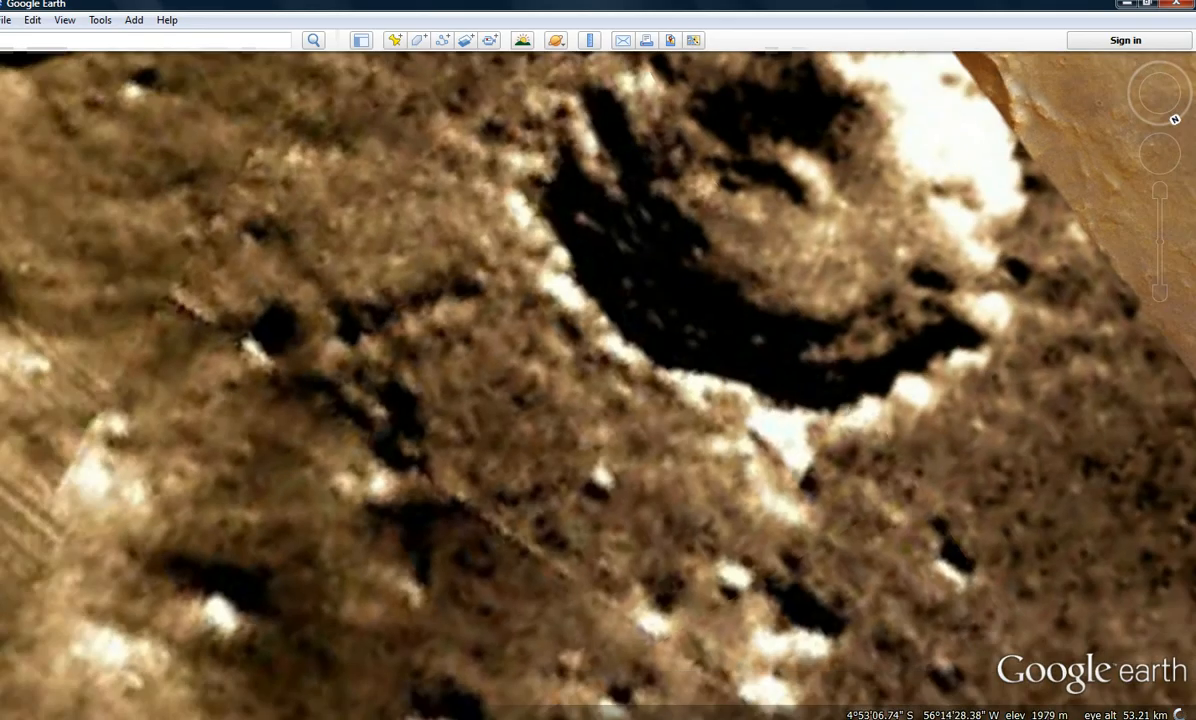